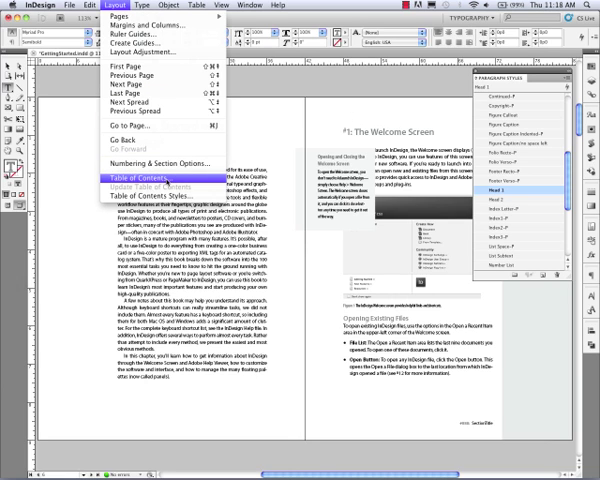
- Begin a Contents table of contents with its title formatted in the Chapter Title style
click(160, 172)
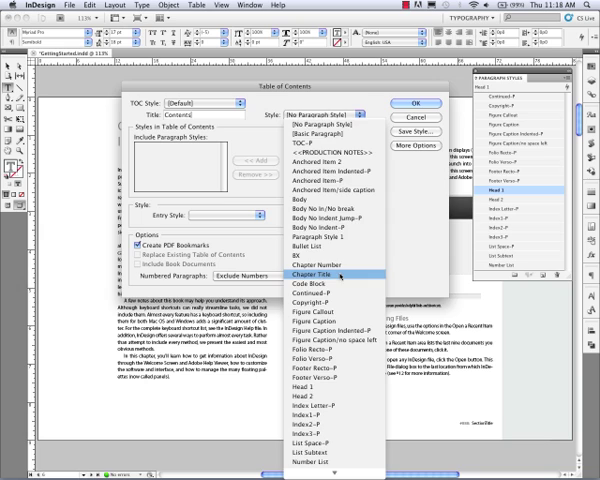
click(318, 270)
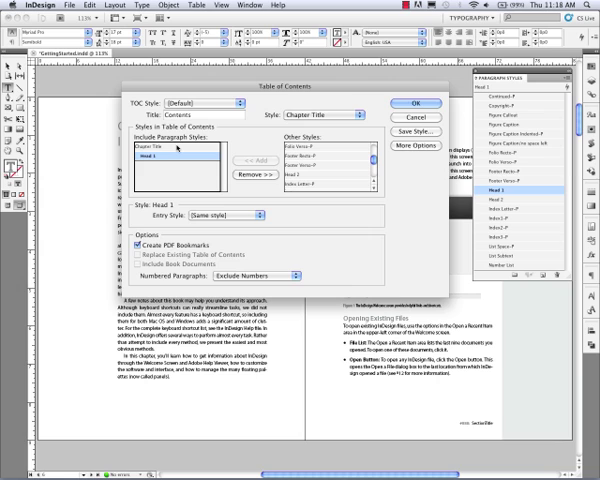
- Include Head 1 in the contents and choose a TOC entry style for it from the style list
click(150, 144)
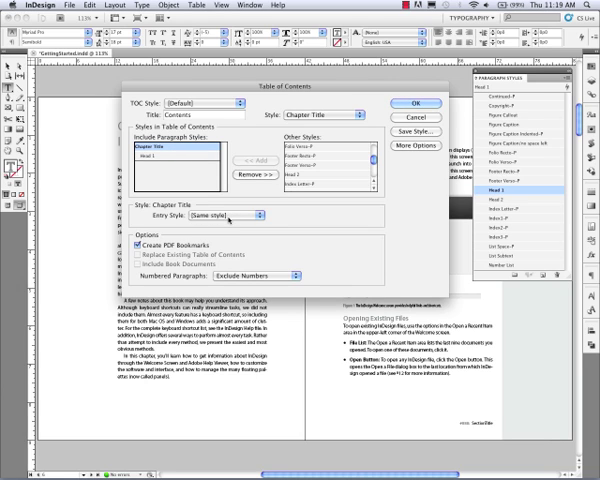
click(256, 214)
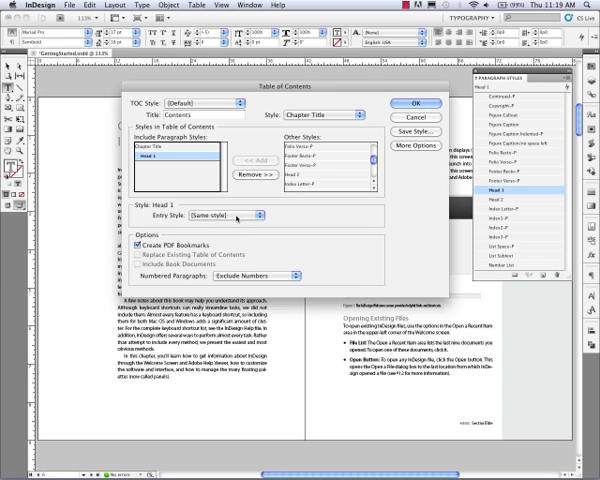
click(256, 212)
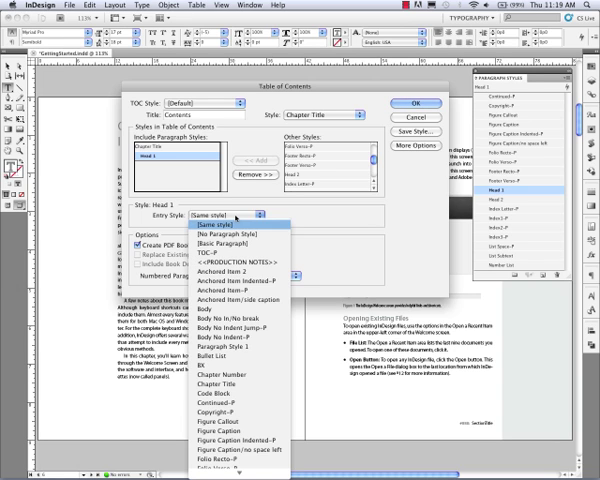
scroll(down, 3)
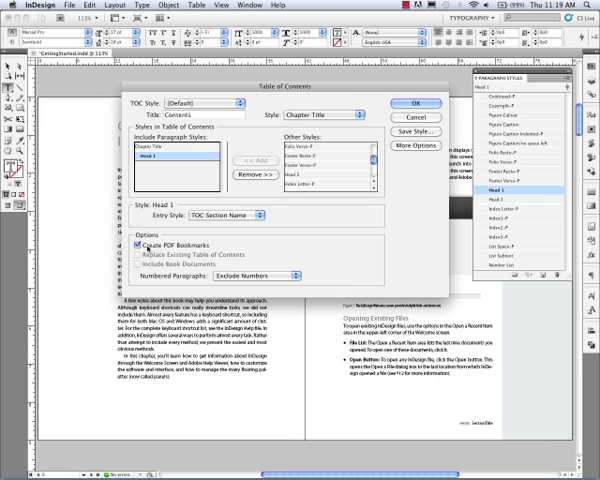
mouse_move(192, 246)
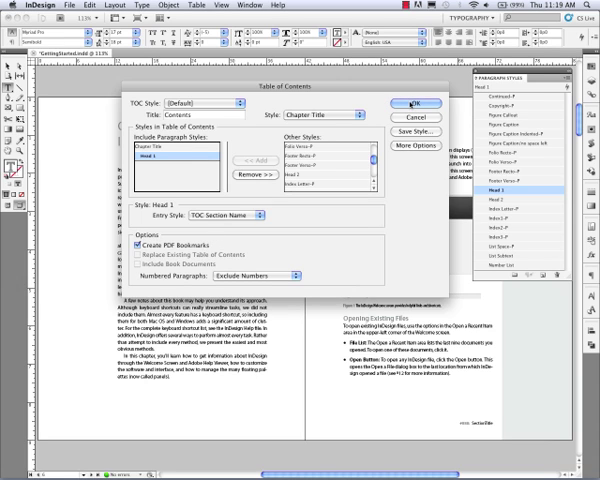
- Generate the table of contents and place it on the Contents page
click(418, 108)
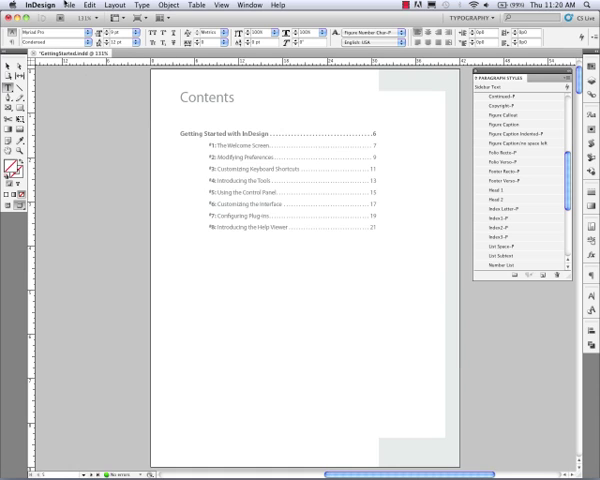
- Export with the High Quality Print preset, saving the PDF to the Desktop
click(64, 4)
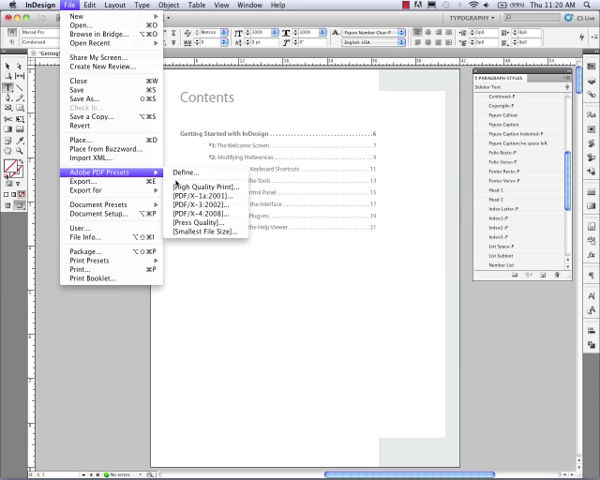
click(196, 186)
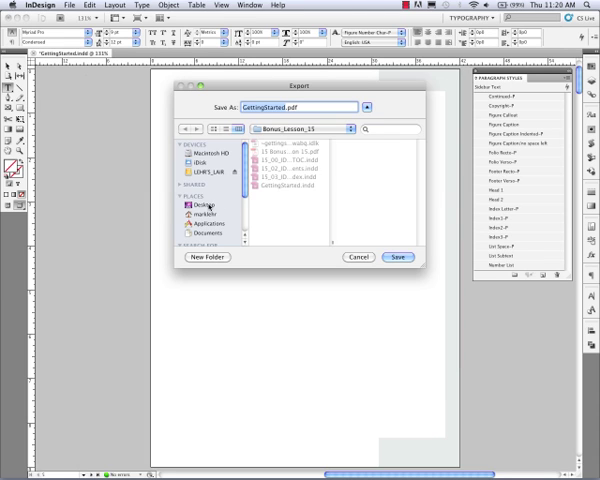
click(210, 200)
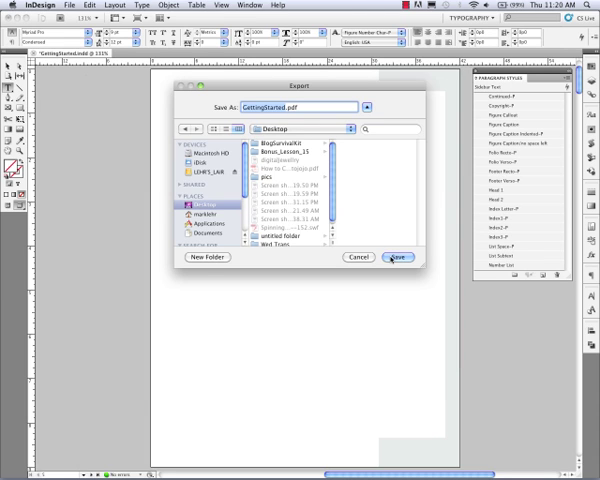
click(380, 256)
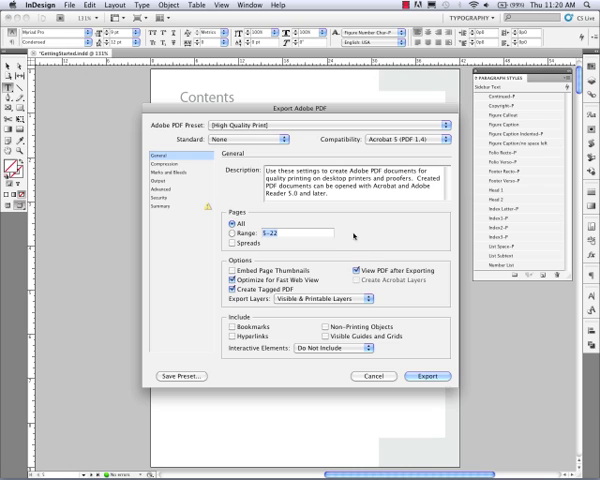
- Enable Embed Page Thumbnails alongside Bookmarks and export the PDF
click(220, 270)
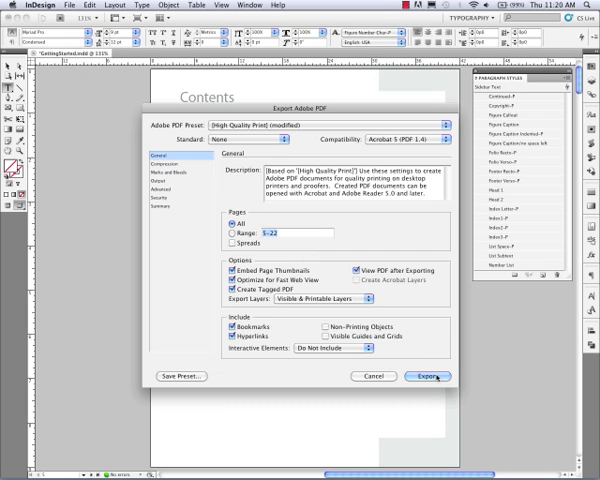
click(428, 376)
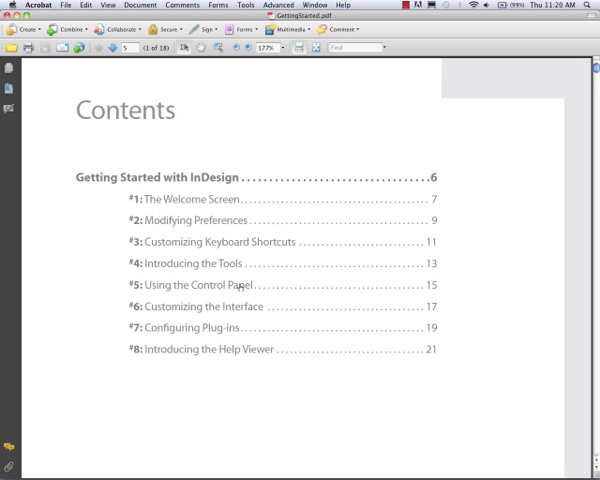
mouse_move(242, 176)
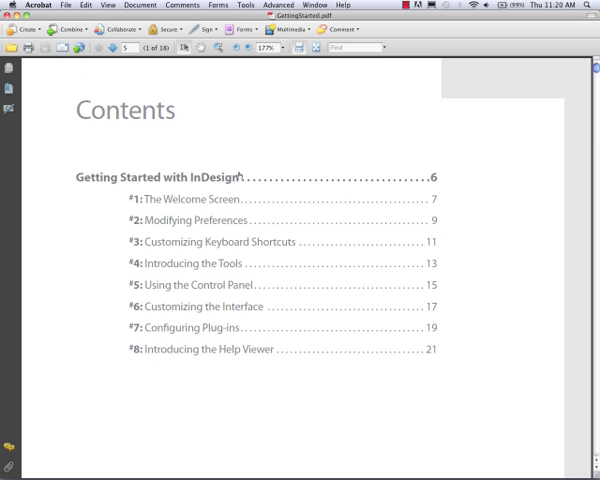
mouse_move(266, 200)
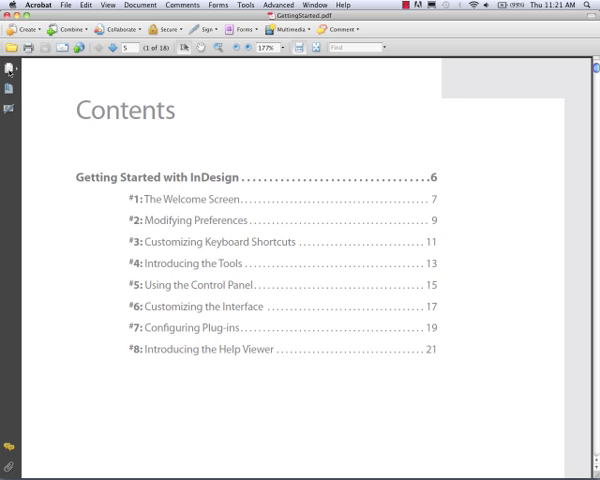
mouse_move(8, 70)
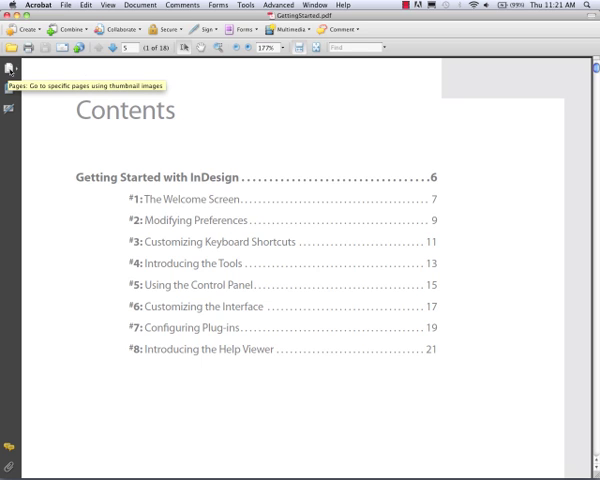
- Show Acrobat's page thumbnails and jump to the Getting Started with InDesign chapter page
click(8, 68)
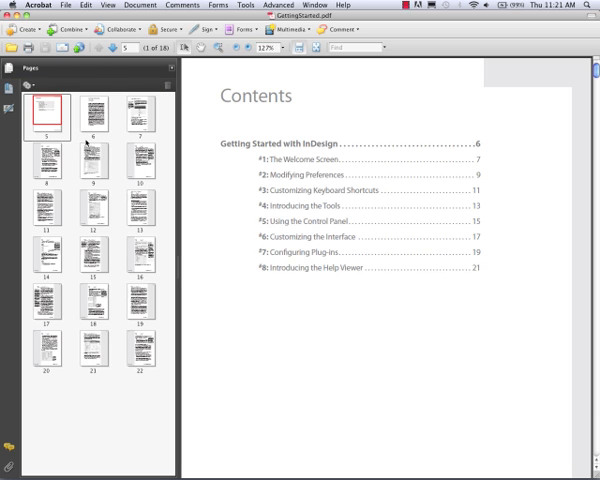
click(86, 118)
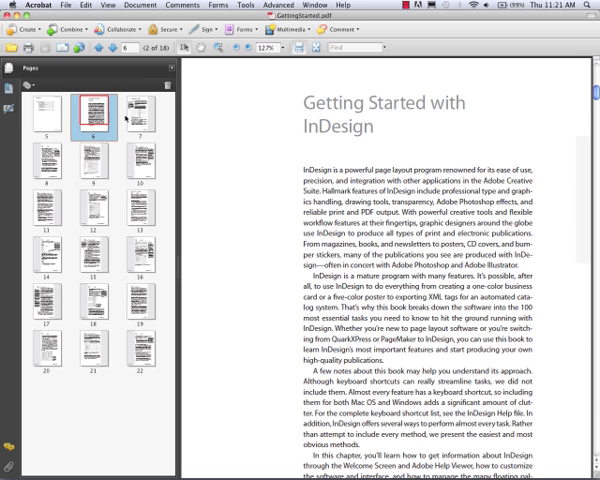
click(140, 178)
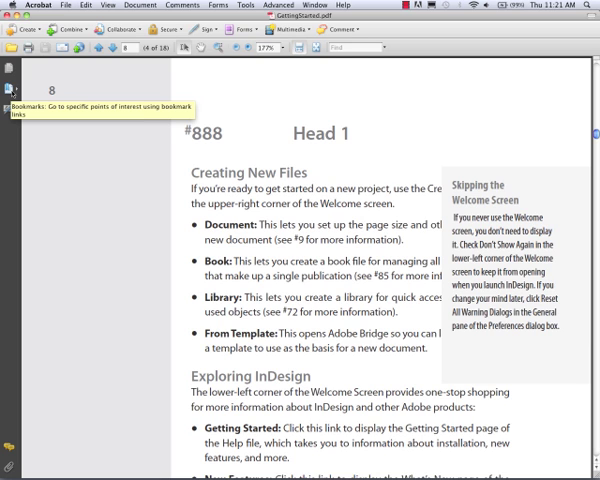
- Show the bookmarks and visit Introducing the Tools, Introducing the Help Viewer and The Welcome Screen
click(12, 68)
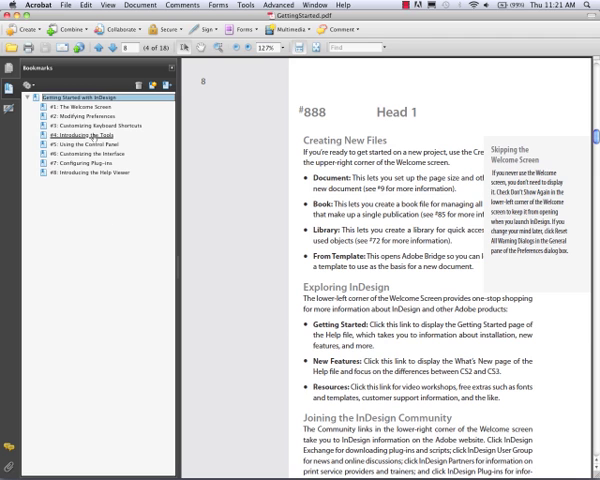
click(88, 124)
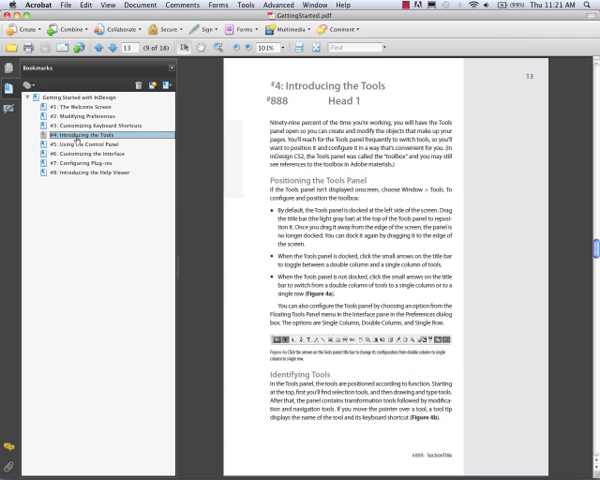
click(90, 156)
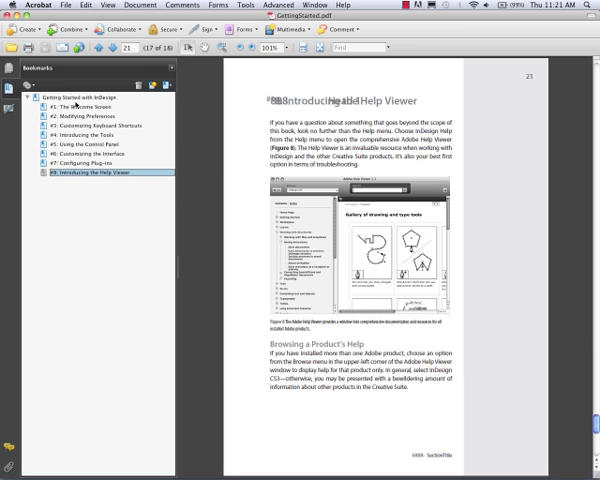
click(76, 104)
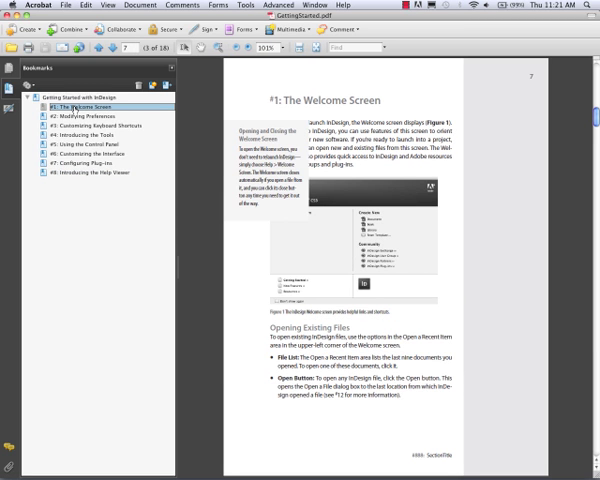